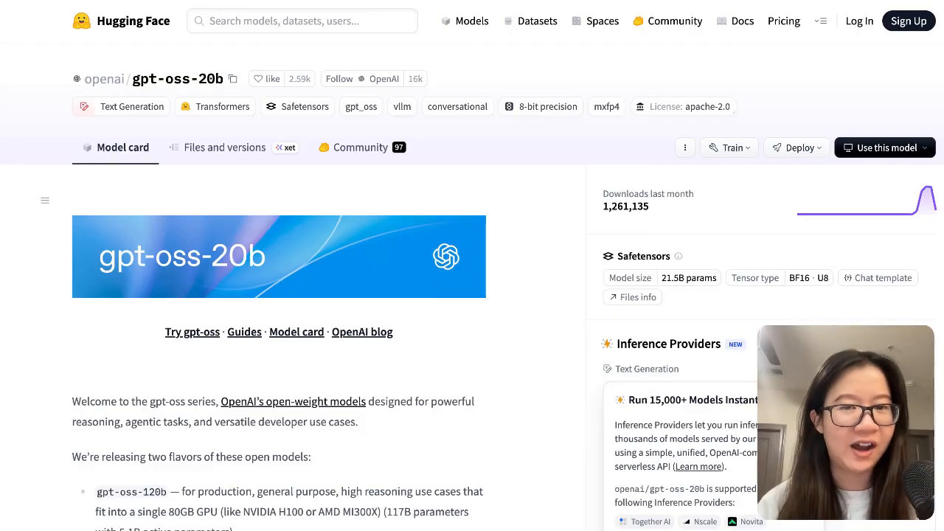
Scroll down the gpt-oss blog post through the MXFP4 quantization section.
{"action": "scroll", "scroll_direction": "down", "scroll_amount": 3}
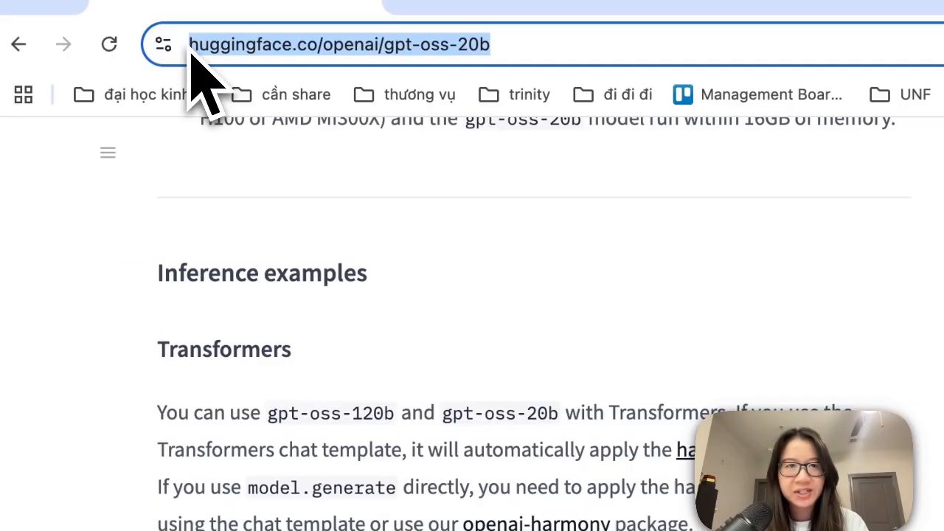
{"action": "scroll", "scroll_direction": "down", "scroll_amount": 3}
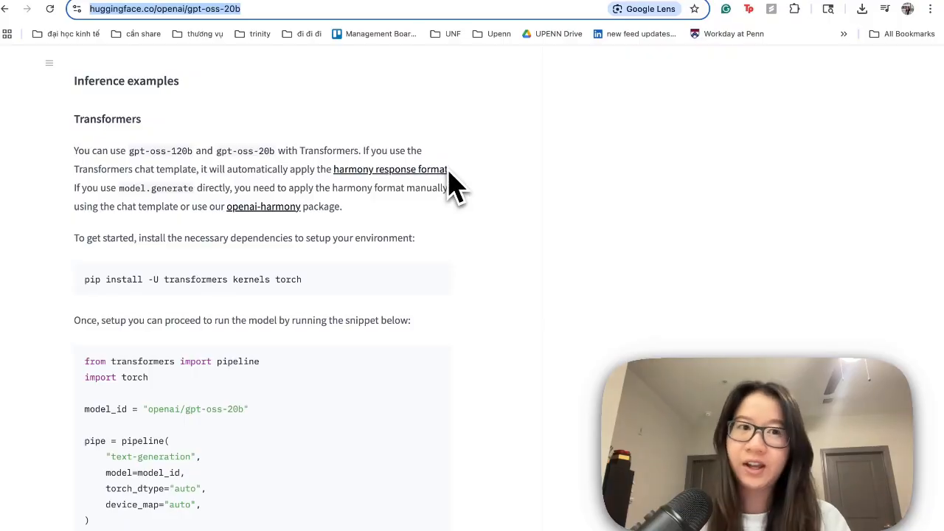
{"action": "mouse_move", "coordinate": [124, 140]}
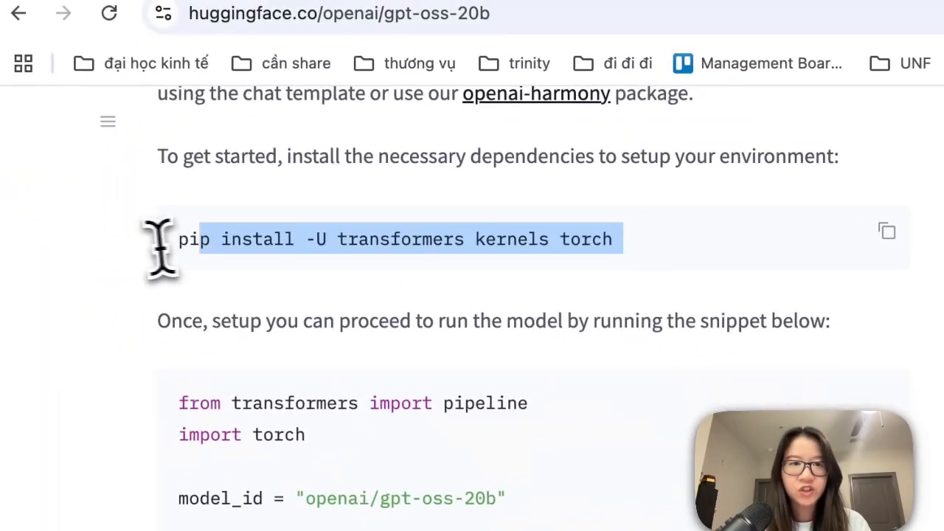
{"action": "scroll", "scroll_direction": "down", "scroll_amount": 3}
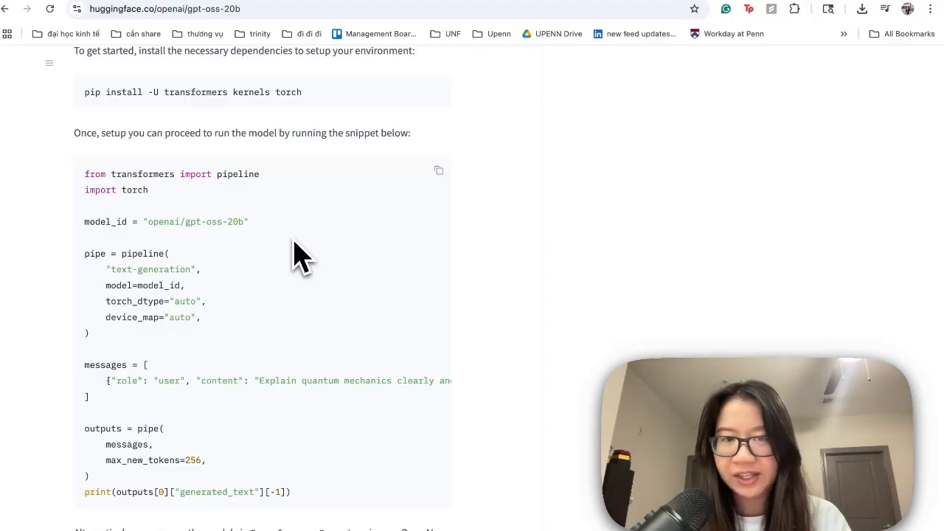
{"action": "scroll", "scroll_direction": "down", "scroll_amount": 3}
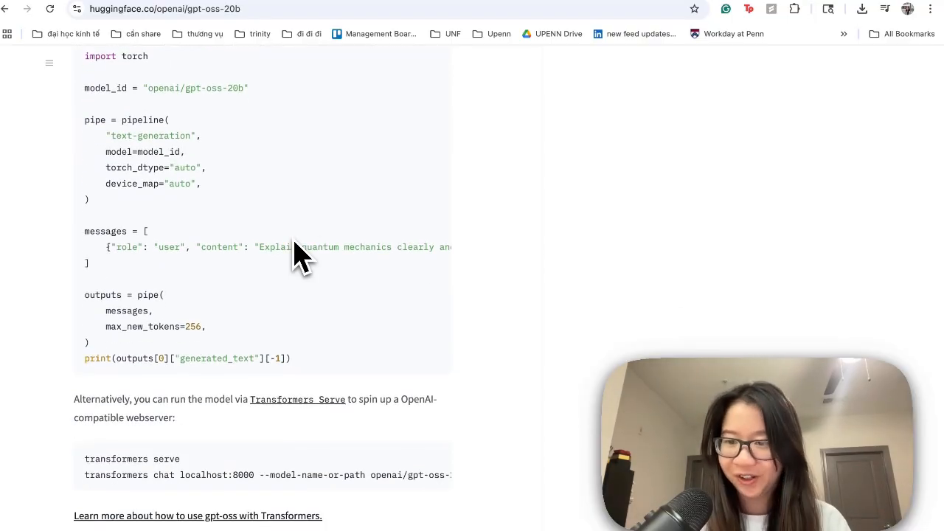
{"action": "scroll", "scroll_direction": "down", "scroll_amount": 3}
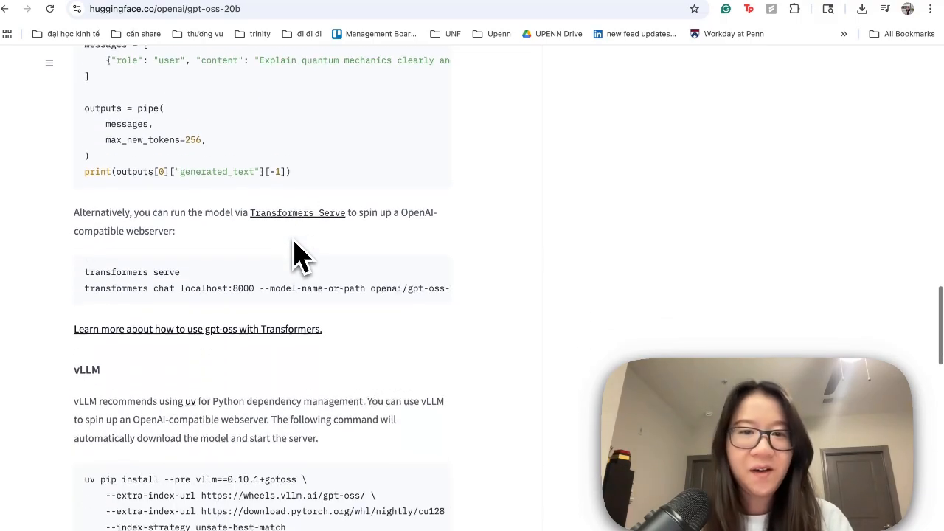
{"action": "scroll", "scroll_direction": "down", "scroll_amount": 3}
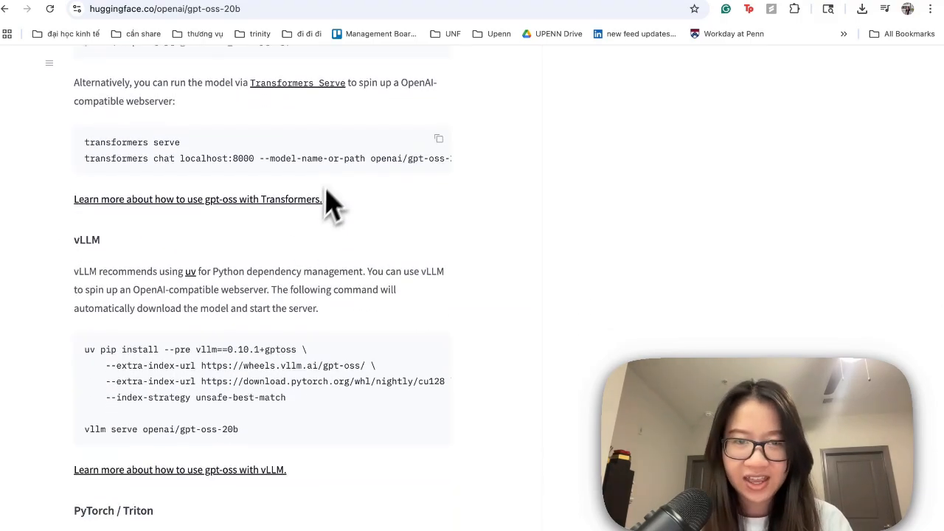
{"action": "scroll", "scroll_direction": "down", "scroll_amount": 3}
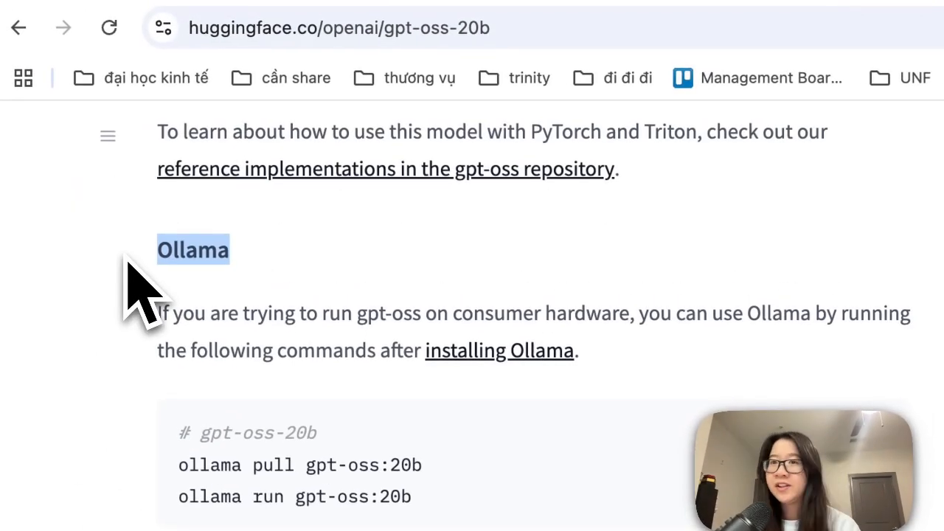
{"action": "scroll", "scroll_direction": "down", "scroll_amount": 3}
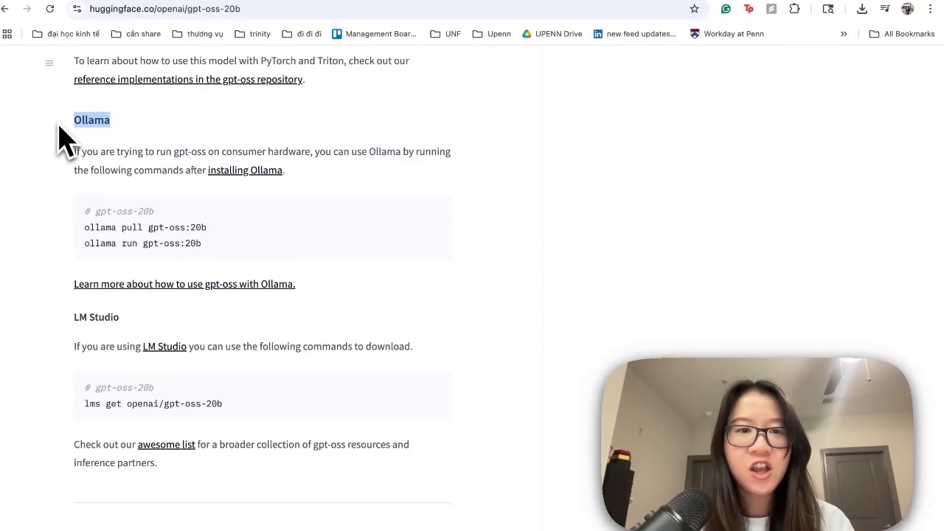
{"action": "scroll", "scroll_direction": "down", "scroll_amount": 3}
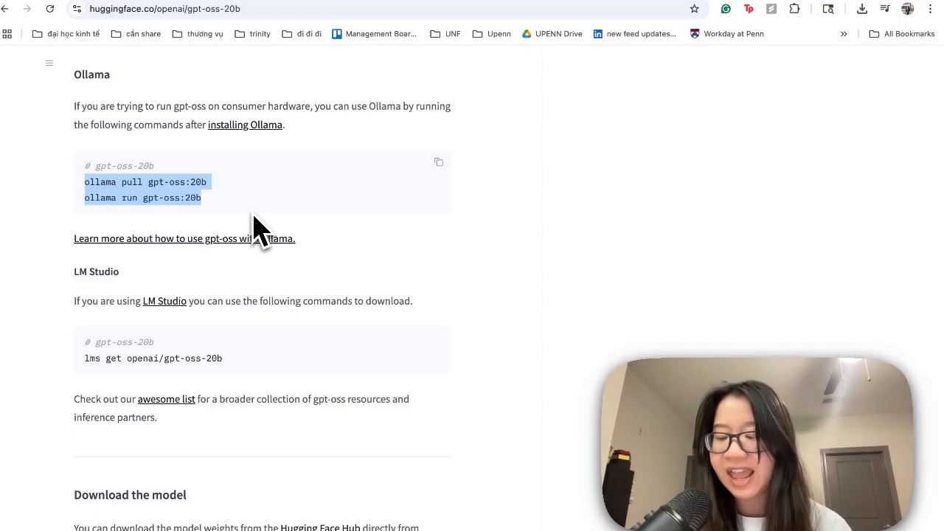
{"action": "mouse_move", "coordinate": [77, 304]}
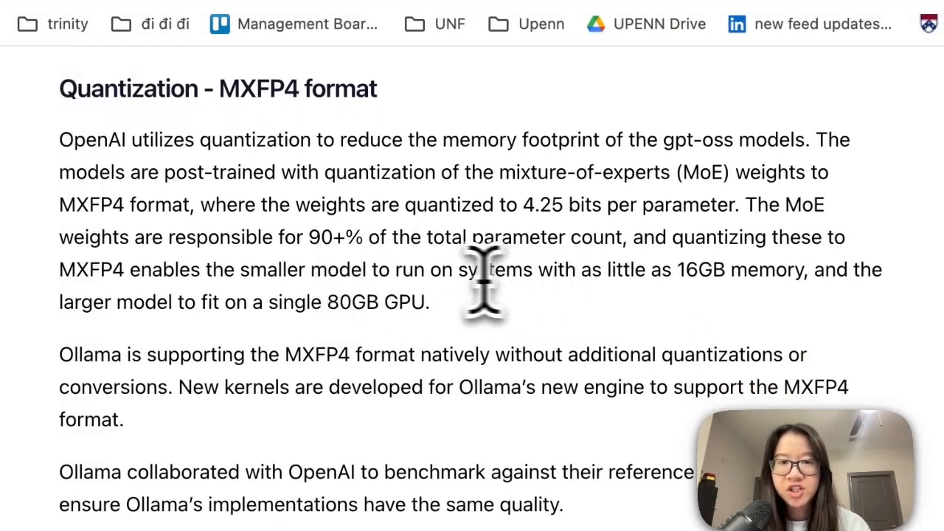
Highlight a passage and scroll to the 20B and 120B model previews and intended uses.
{"action": "left_click_drag", "start_coordinate": [237, 269], "coordinate": [490, 268]}
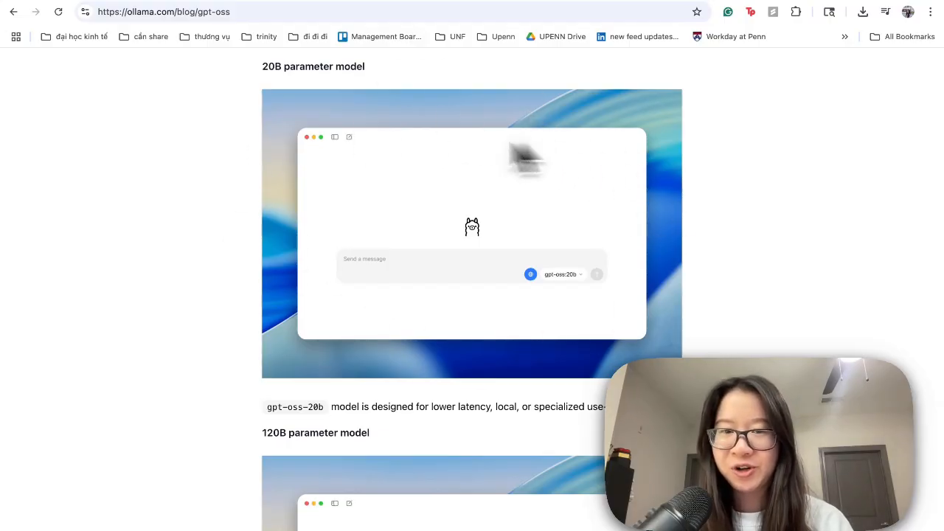
{"action": "scroll", "scroll_direction": "down", "scroll_amount": 3}
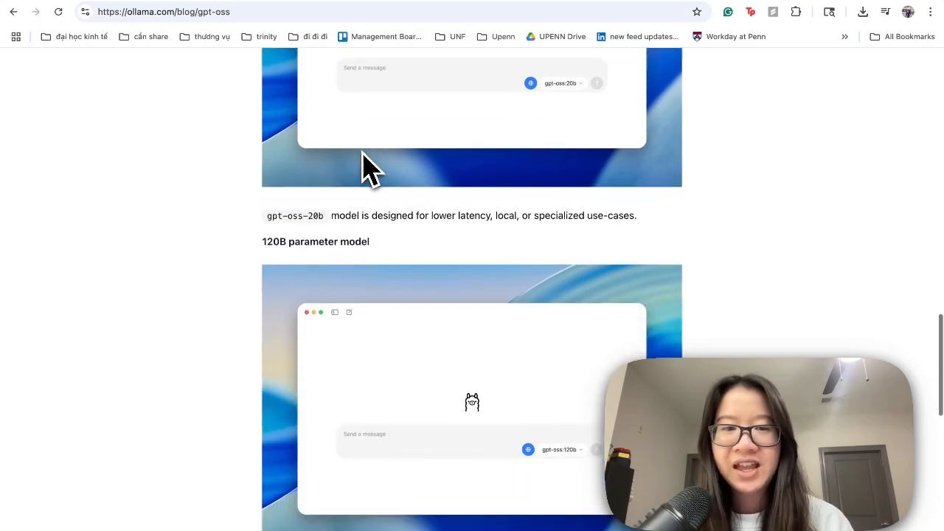
{"action": "scroll", "scroll_direction": "down", "scroll_amount": 3}
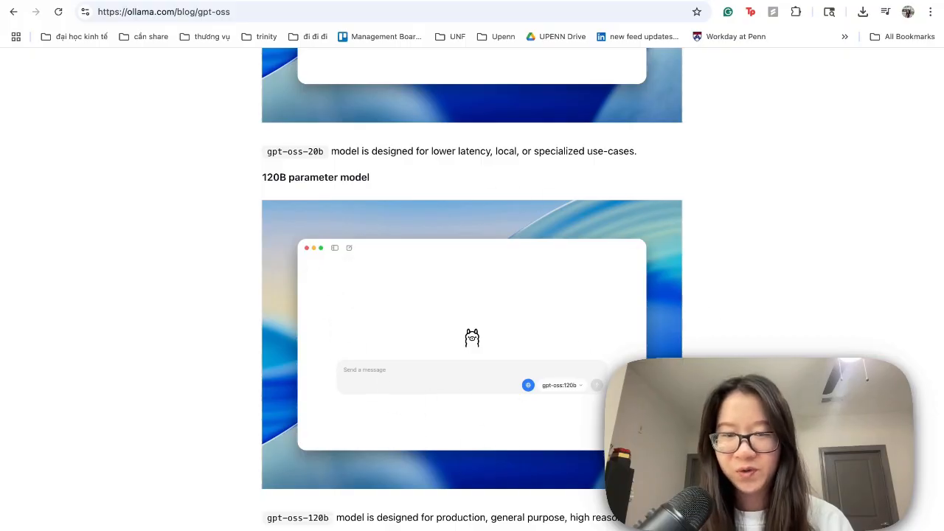
{"action": "scroll", "scroll_direction": "down", "scroll_amount": 3}
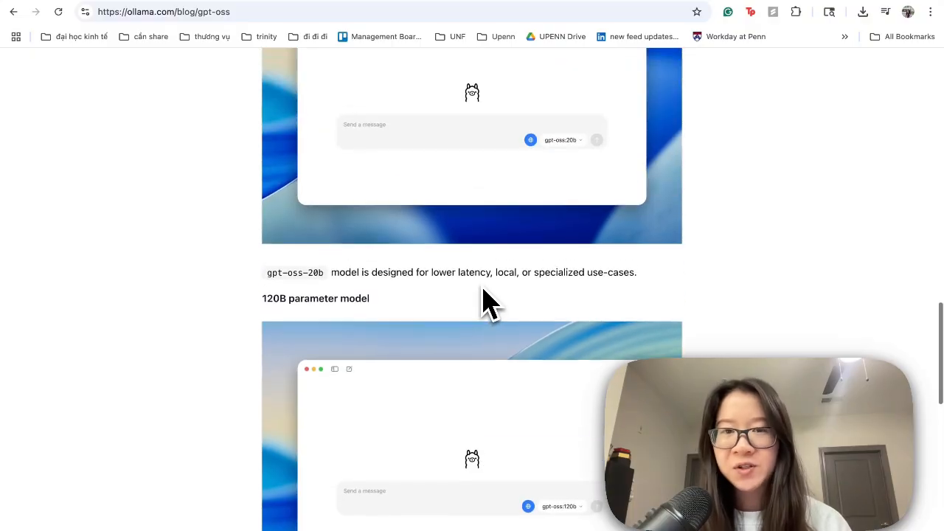
{"action": "scroll", "scroll_direction": "up", "scroll_amount": 3}
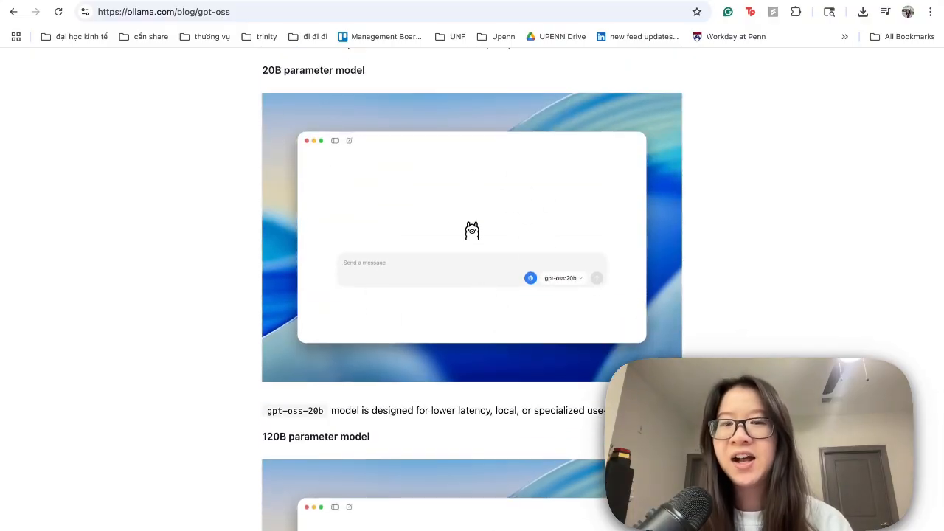
{"action": "mouse_move", "coordinate": [661, 236]}
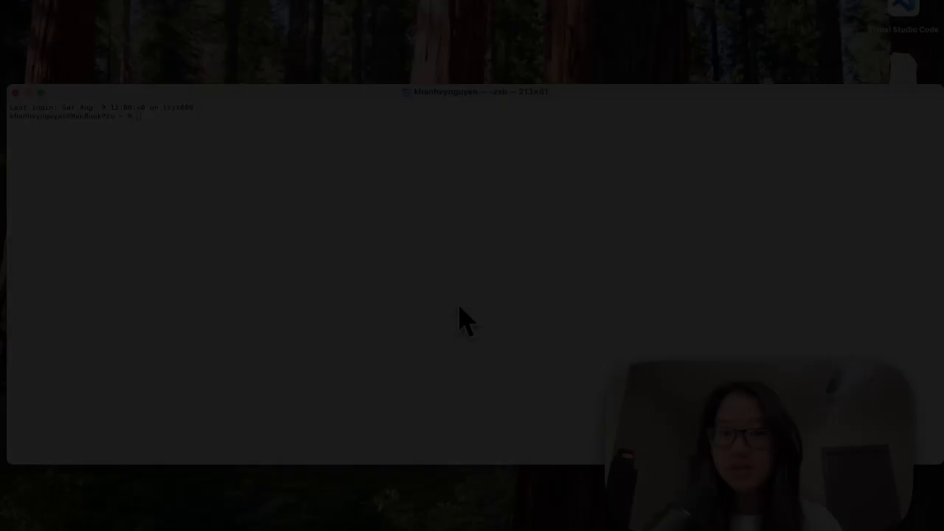
{"action": "mouse_move", "coordinate": [458, 304]}
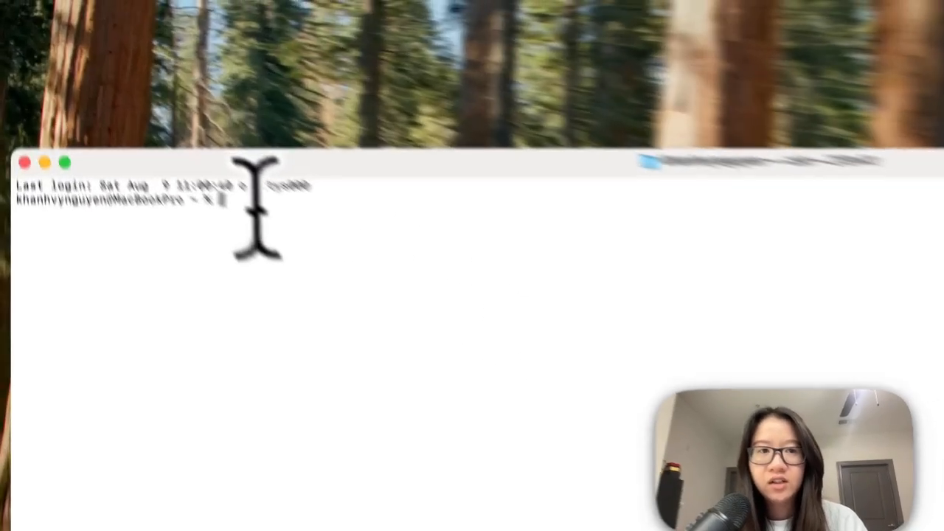
Search 'ollama' in Spotlight and launch the Ollama desktop app from Applications.
{"action": "type", "text": "ollama run gpt-oss:20b"}
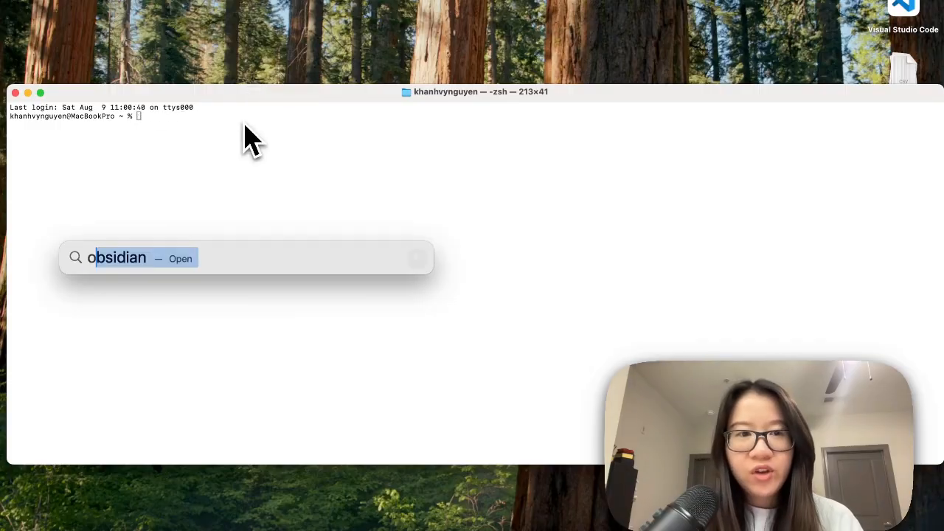
{"action": "type", "text": "ollama"}
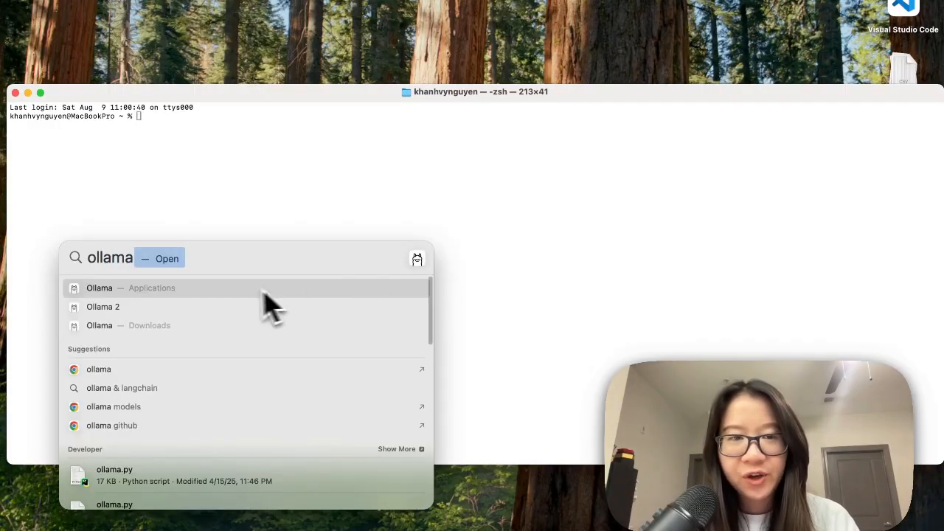
{"action": "left_click", "coordinate": [100, 288]}
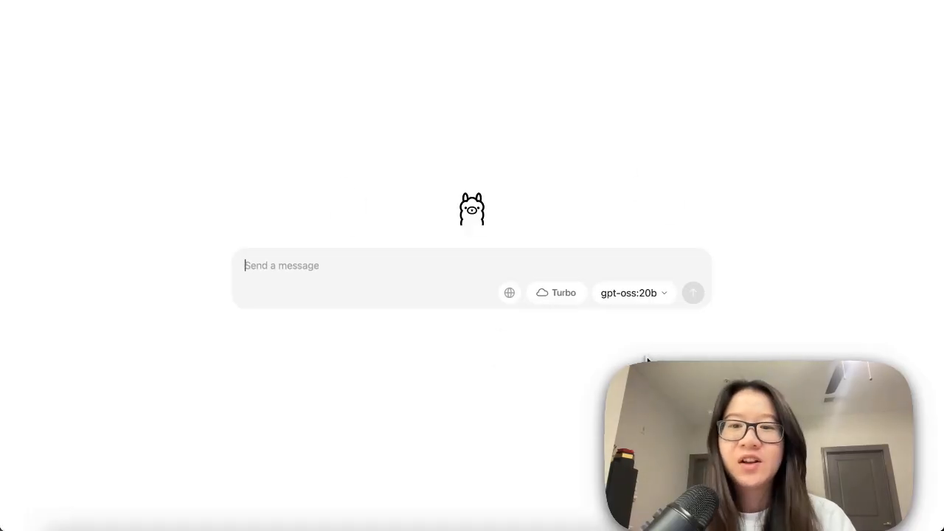
{"action": "left_click", "coordinate": [633, 292]}
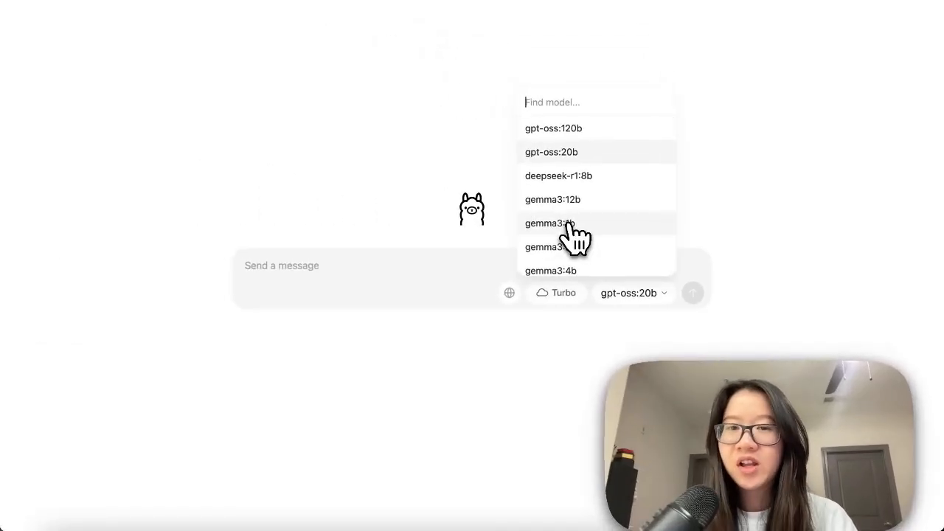
{"action": "mouse_move", "coordinate": [599, 210]}
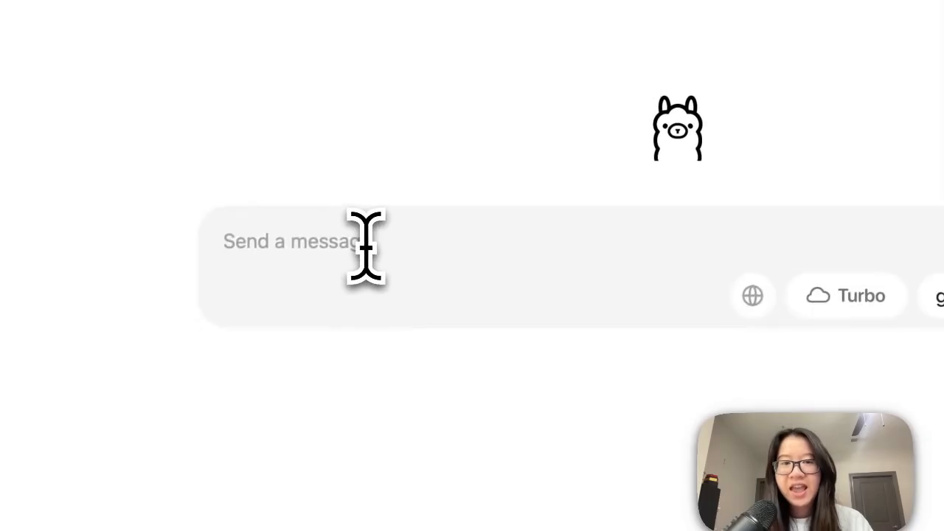
Send the message 'Hello' to gpt-oss:20b in the chat box.
{"action": "type", "text": "He"}
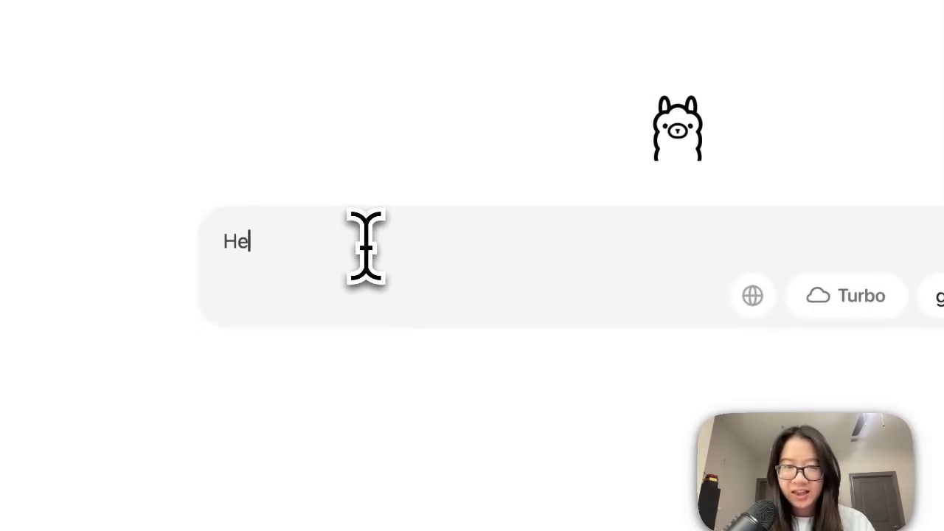
{"action": "key", "text": "Enter"}
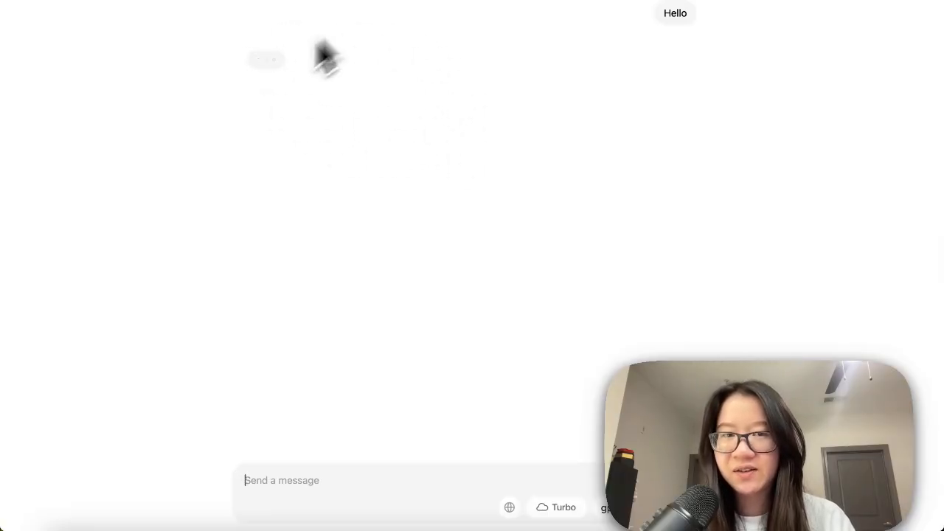
{"action": "mouse_move", "coordinate": [440, 168]}
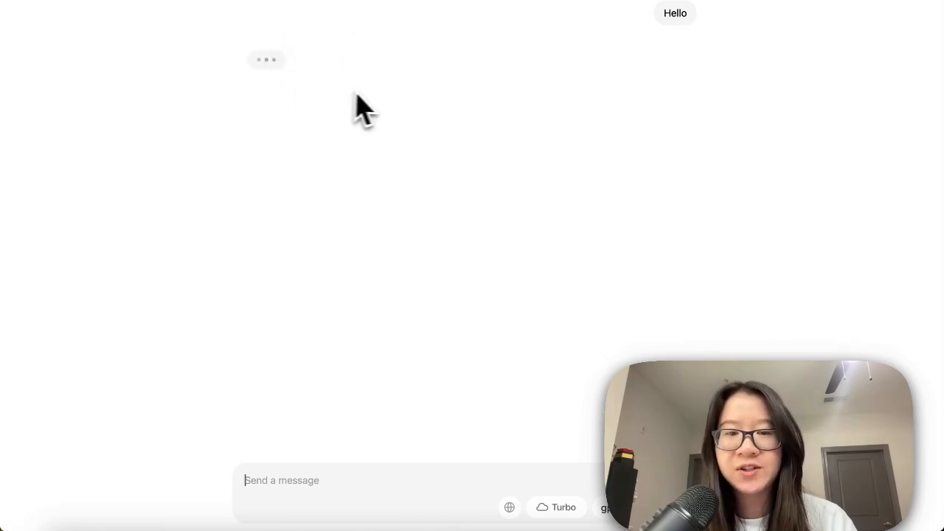
{"action": "mouse_move", "coordinate": [372, 101]}
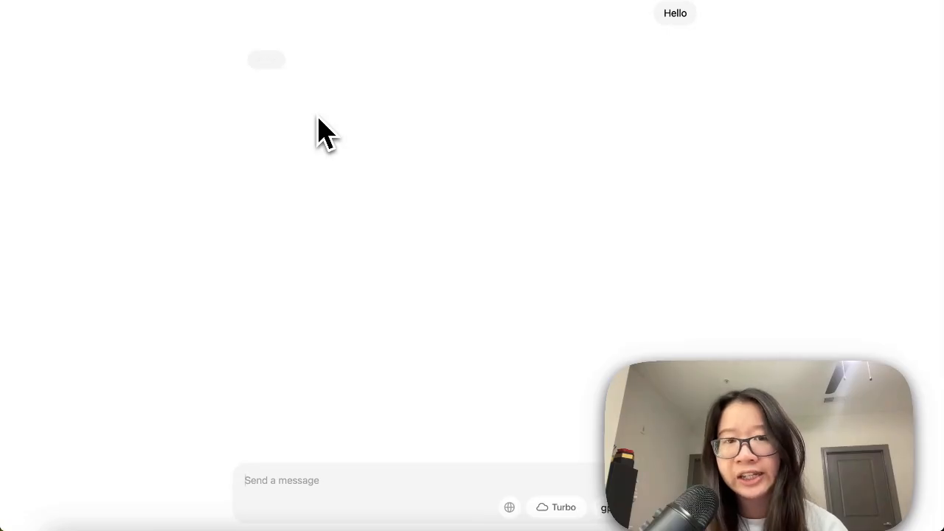
{"action": "mouse_move", "coordinate": [815, 88]}
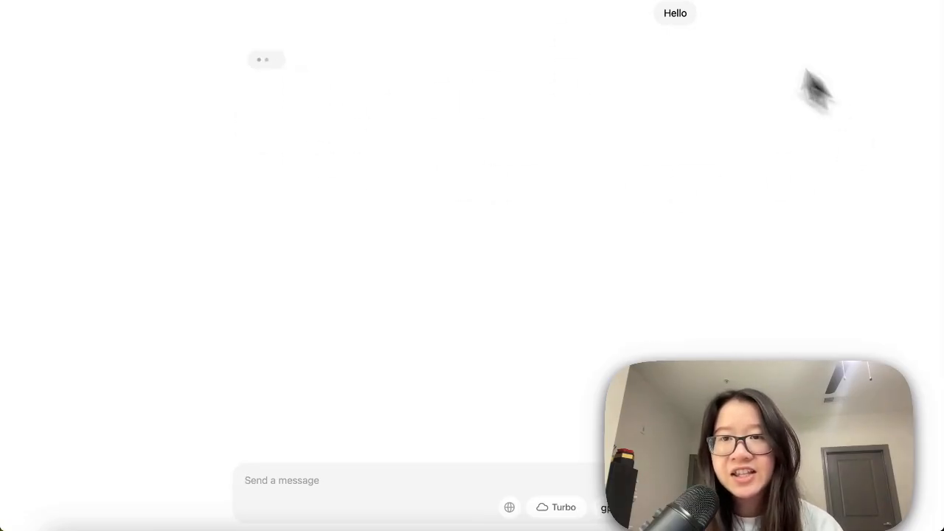
{"action": "mouse_move", "coordinate": [760, 151]}
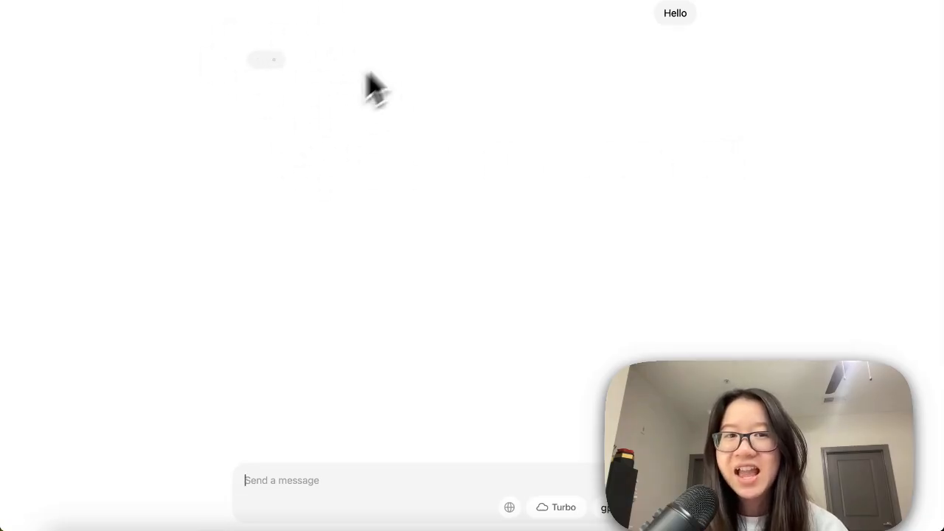
{"action": "mouse_move", "coordinate": [392, 121]}
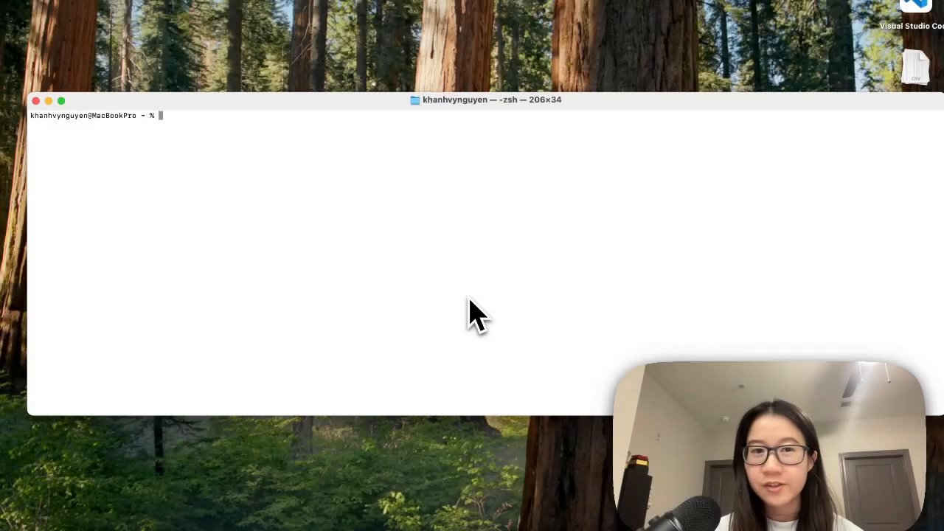
{"action": "mouse_move", "coordinate": [144, 140]}
{"action": "type", "text": "ollama run gpt-oss:20b"}
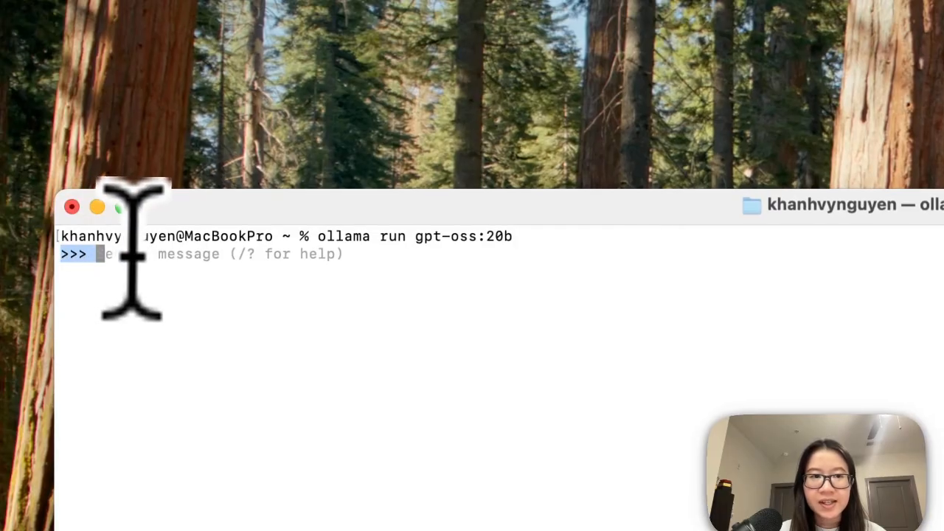
Enter '/set parameter' in the gpt-oss:20b session to list settable parameters like temperature and context size.
{"action": "type", "text": "/s"}
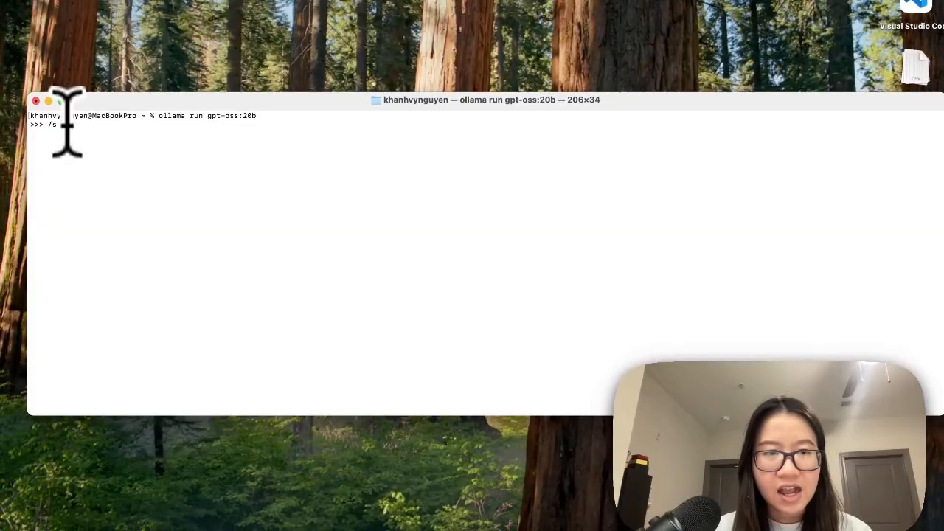
{"action": "type", "text": "ramater"}
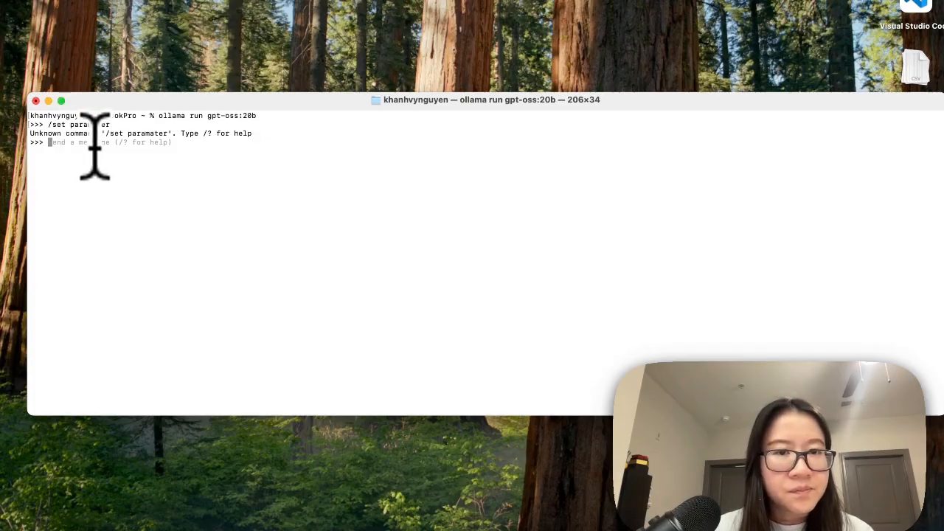
{"action": "type", "text": "/set parameter"}
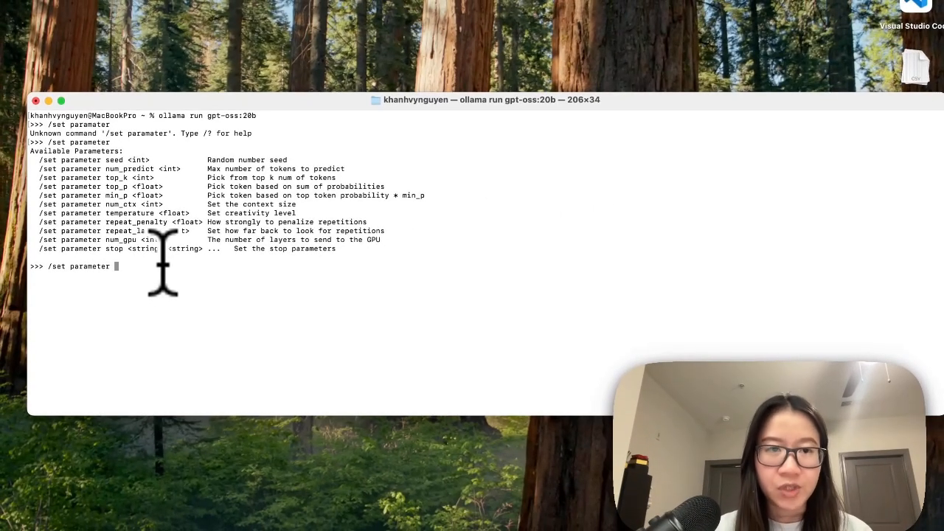
Set num_gpu to 25 and num_ctx to 512 via '/set parameter' commands.
{"action": "type", "text": "num_gpu 25"}
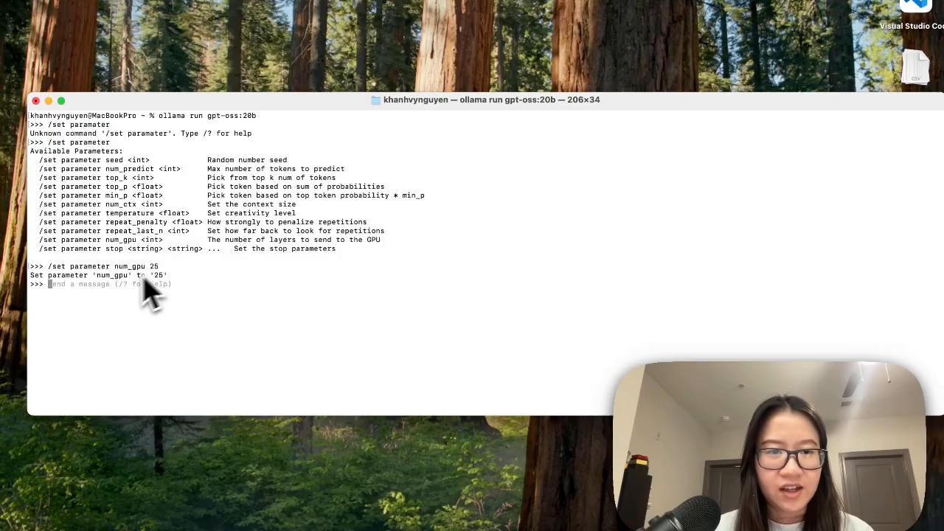
{"action": "mouse_move", "coordinate": [218, 305]}
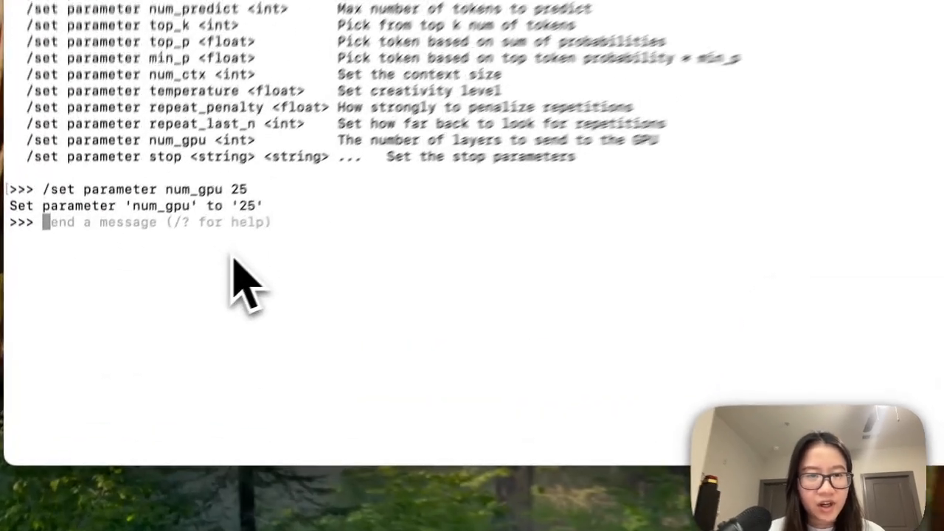
{"action": "type", "text": "s"}
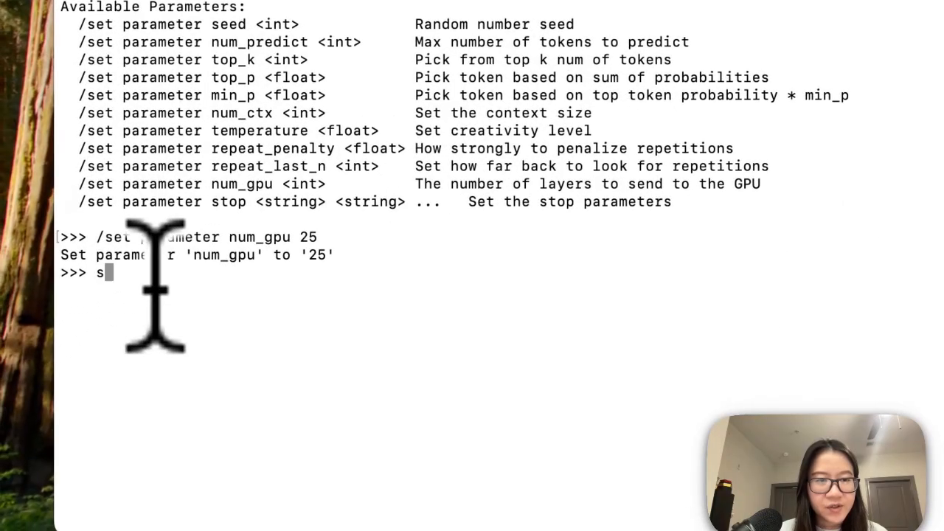
{"action": "type", "text": "/set parameter num_"}
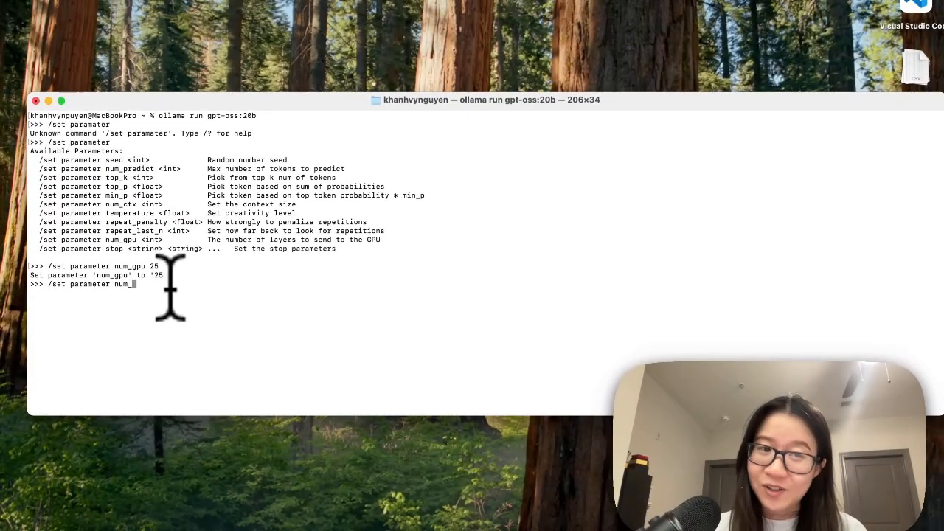
{"action": "type", "text": "ctx"}
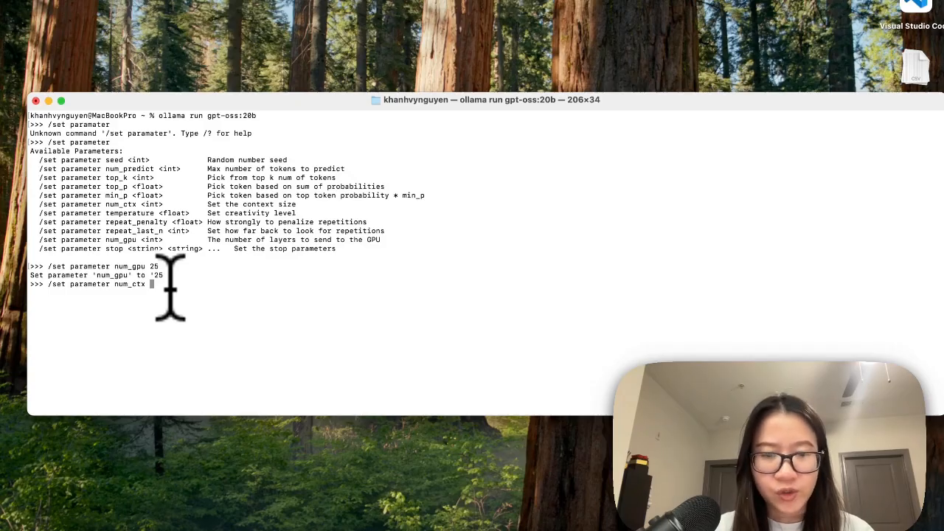
{"action": "type", "text": "512"}
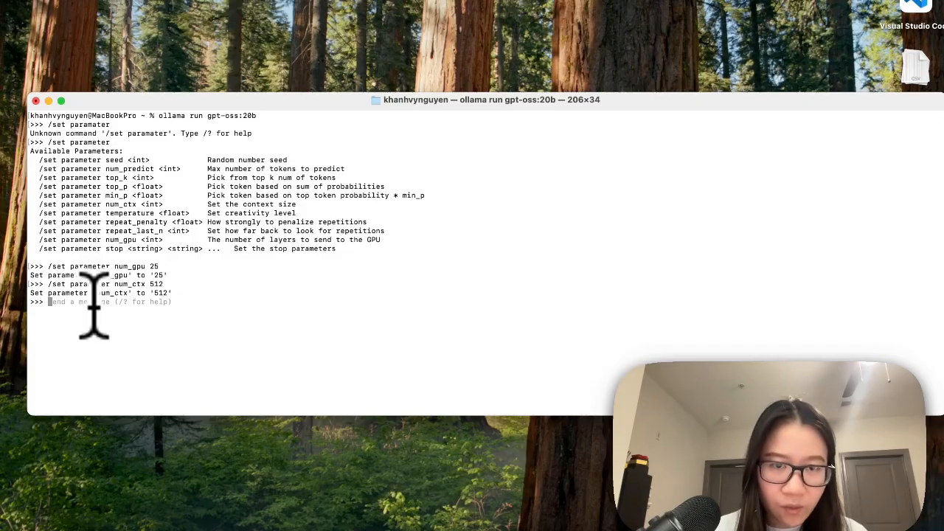
Enter '/save gpt-oss-new-faster-model' to store the tuned model under that name.
{"action": "type", "text": "/"}
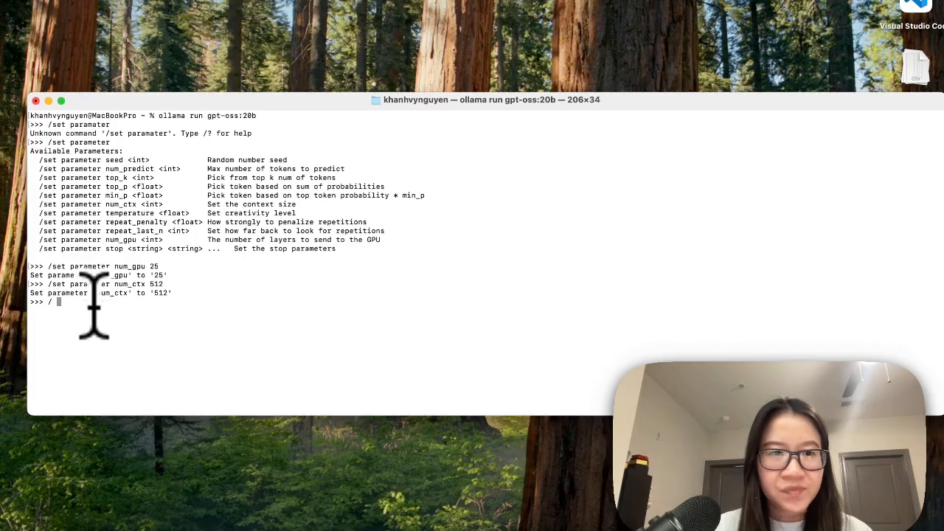
{"action": "type", "text": "/save"}
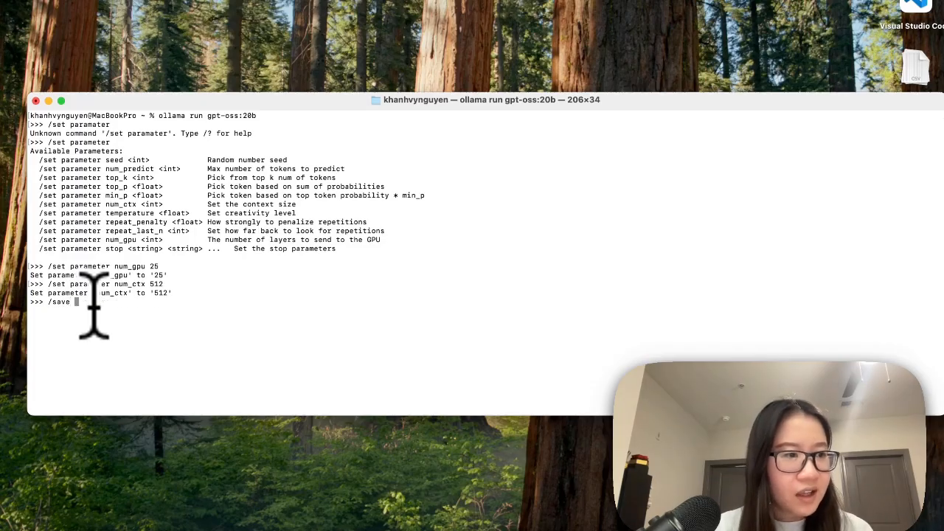
{"action": "type", "text": "gpt"}
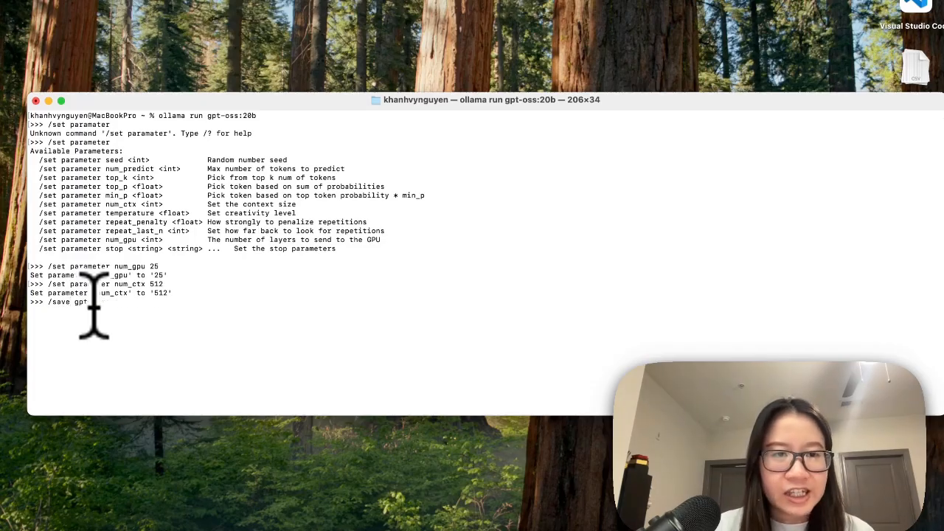
{"action": "type", "text": "s-new-"}
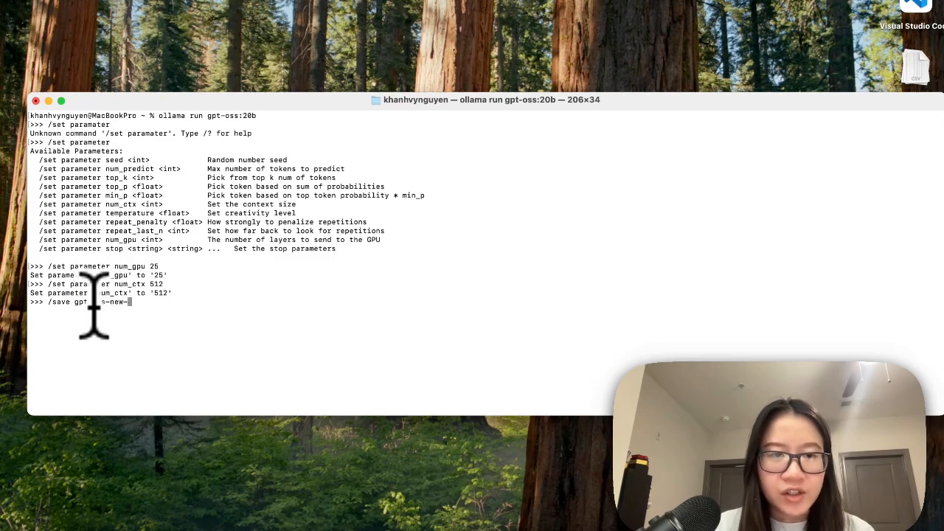
{"action": "type", "text": "faster"}
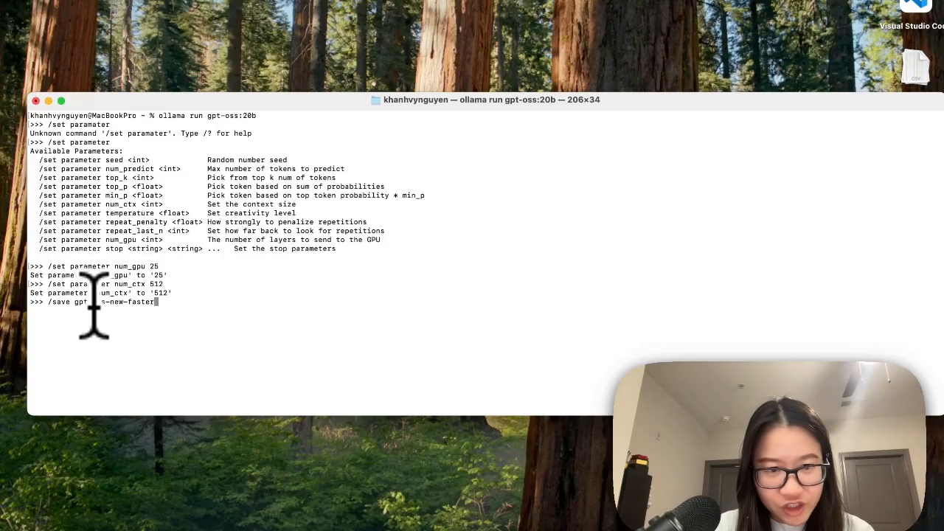
{"action": "type", "text": "-model"}
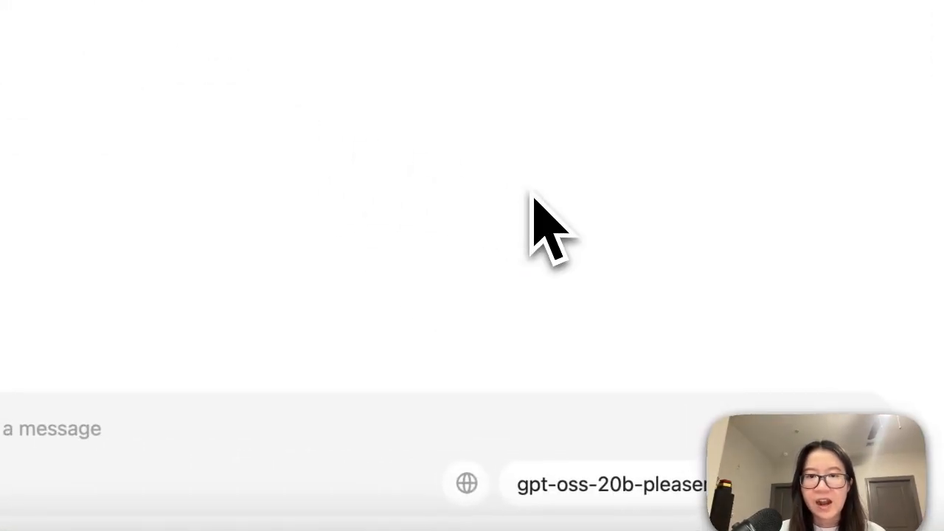
Choose gpt-oss-new-faster-model from the chat's model selector list.
{"action": "left_click", "coordinate": [605, 487]}
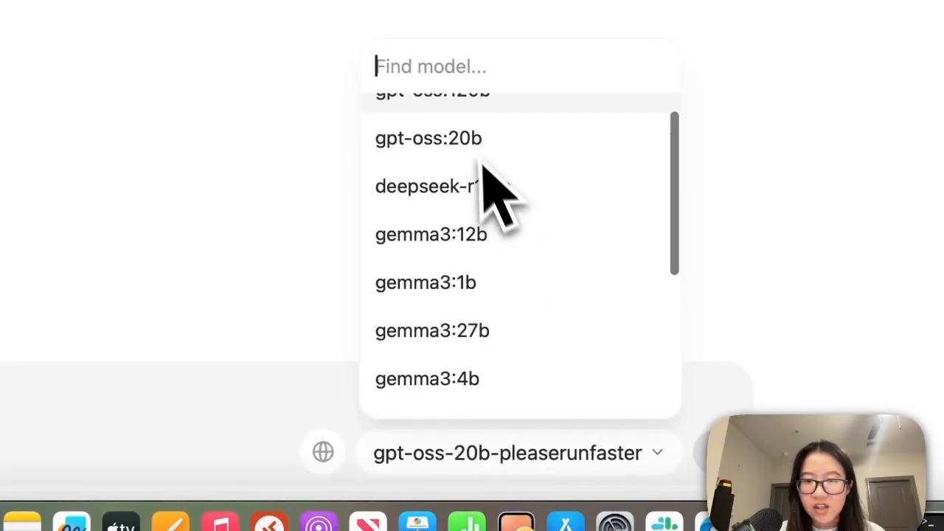
{"action": "scroll", "scroll_direction": "down", "scroll_amount": 3}
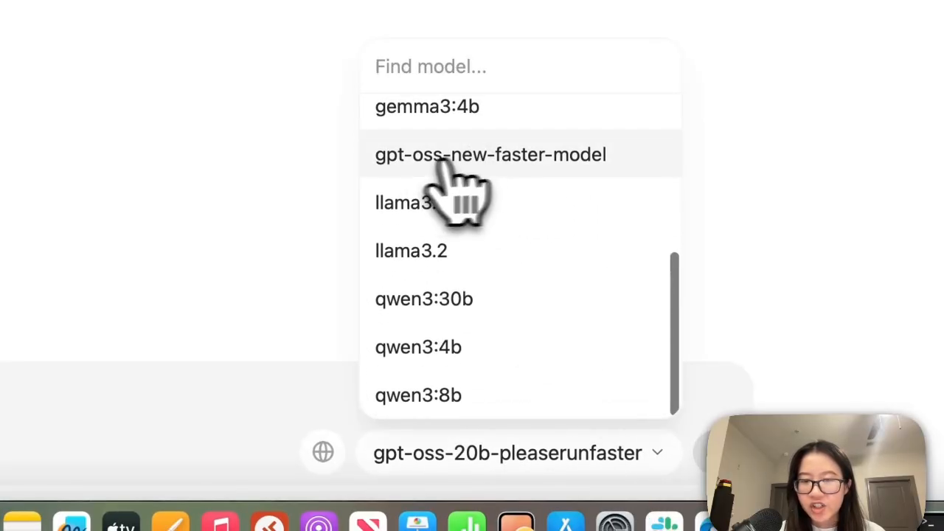
{"action": "left_click", "coordinate": [490, 154]}
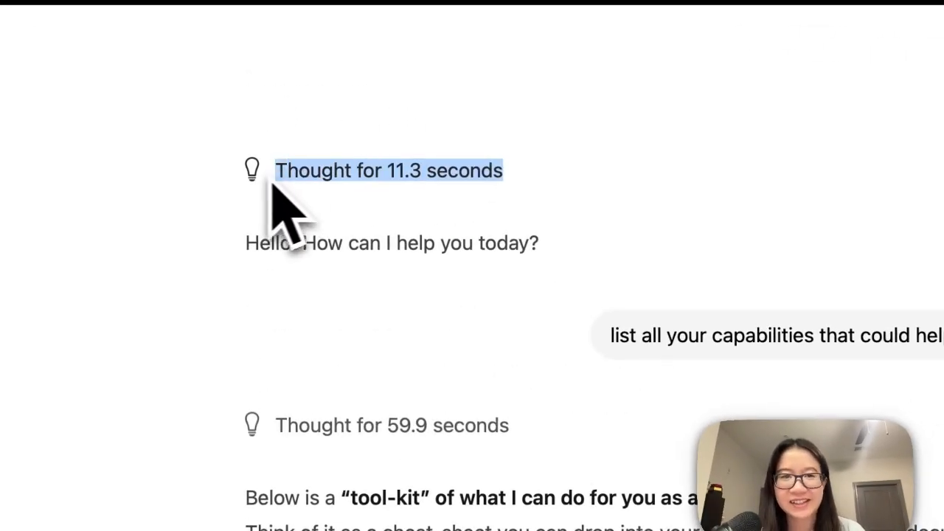
Expand 'Thought for 59.9 seconds' and read the tool-kit answer's code review, testing and architecture sections.
{"action": "left_click", "coordinate": [387, 171]}
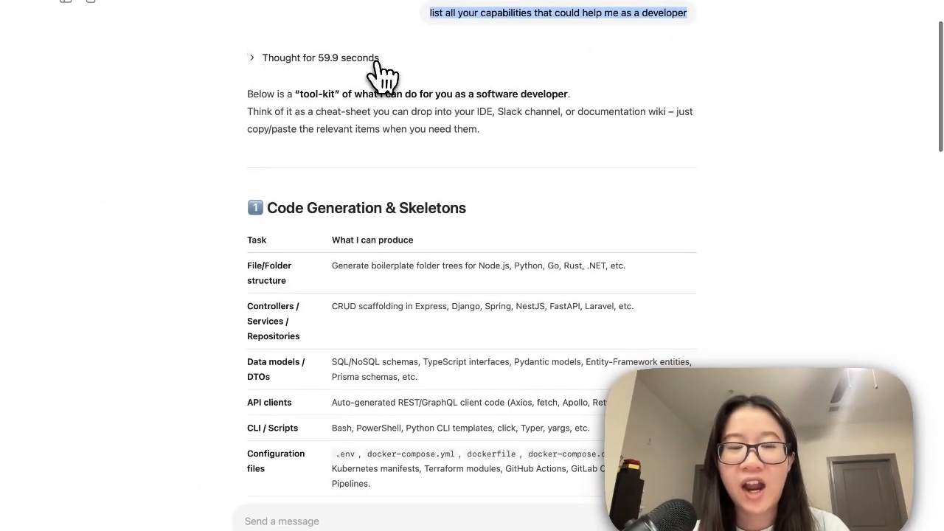
{"action": "mouse_move", "coordinate": [293, 74]}
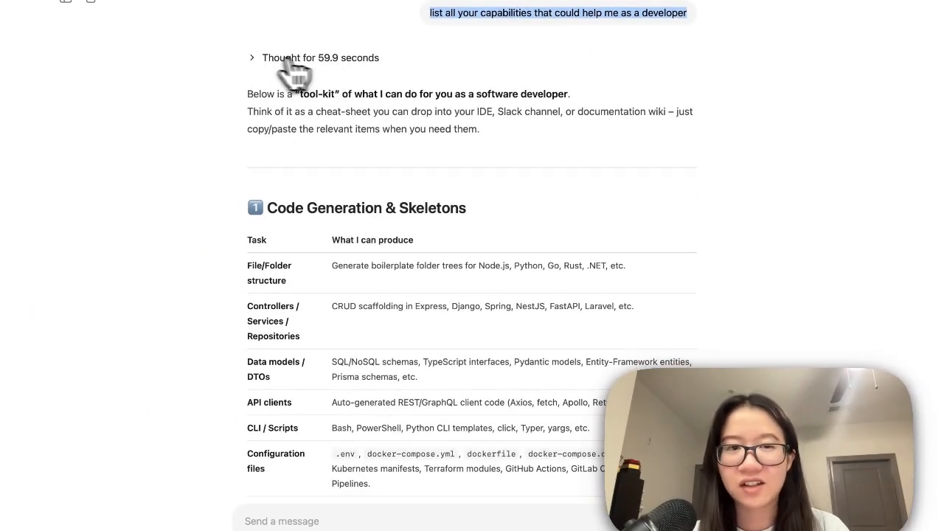
{"action": "left_click", "coordinate": [253, 57]}
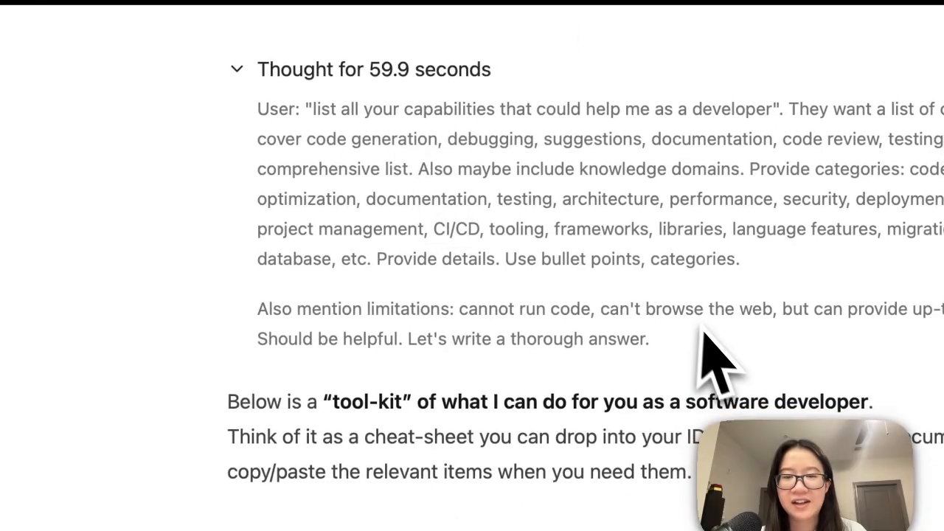
{"action": "scroll", "scroll_direction": "down", "scroll_amount": 3}
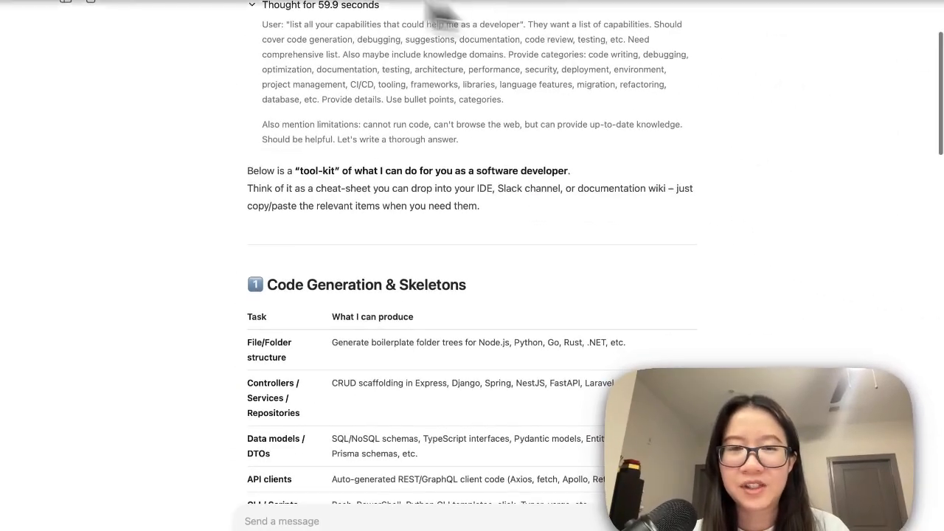
{"action": "scroll", "scroll_direction": "down", "scroll_amount": 3}
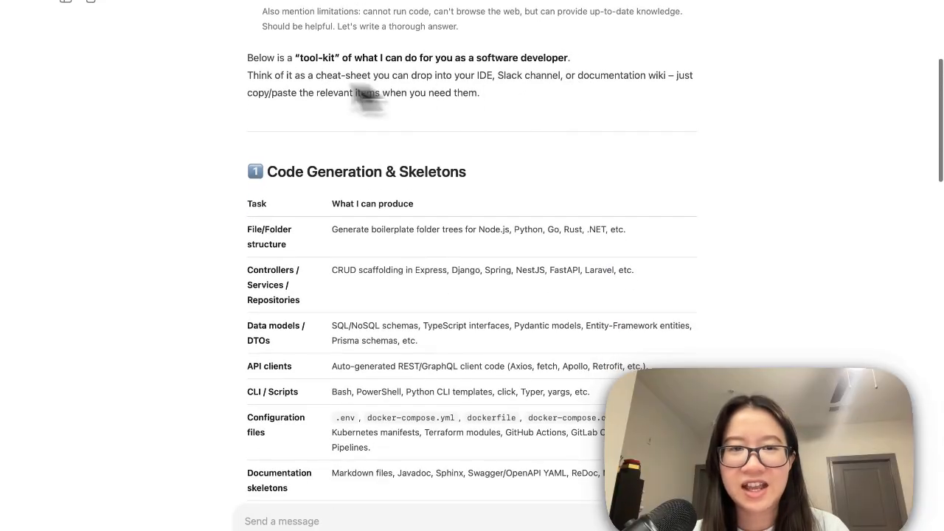
{"action": "scroll", "scroll_direction": "down", "scroll_amount": 3}
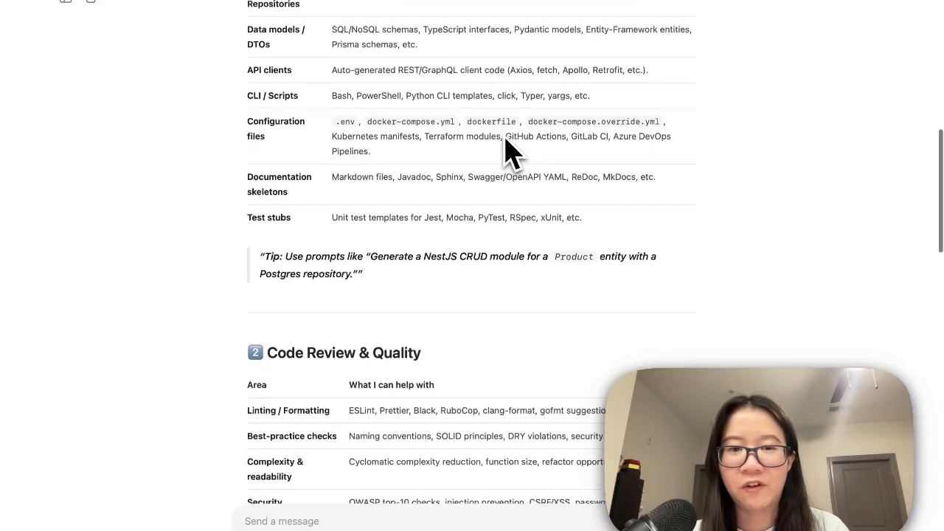
{"action": "scroll", "scroll_direction": "down", "scroll_amount": 3}
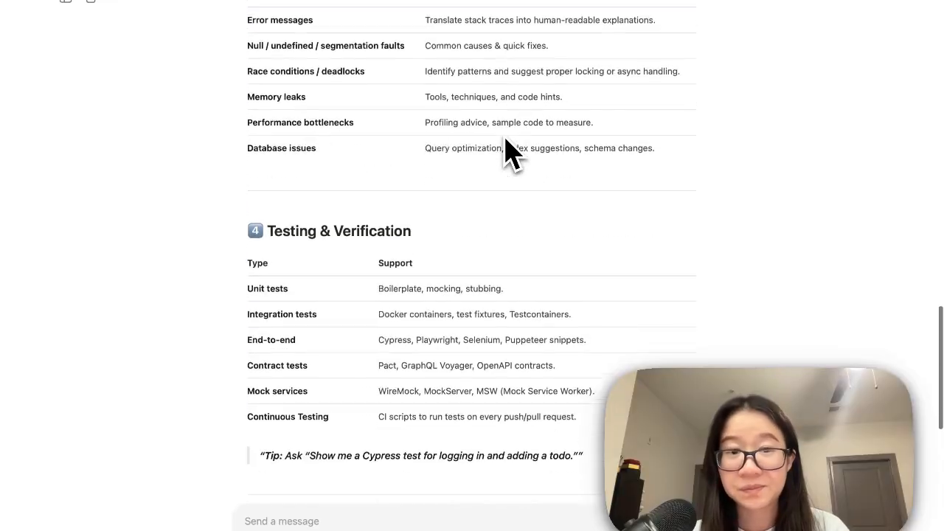
{"action": "scroll", "scroll_direction": "down", "scroll_amount": 3}
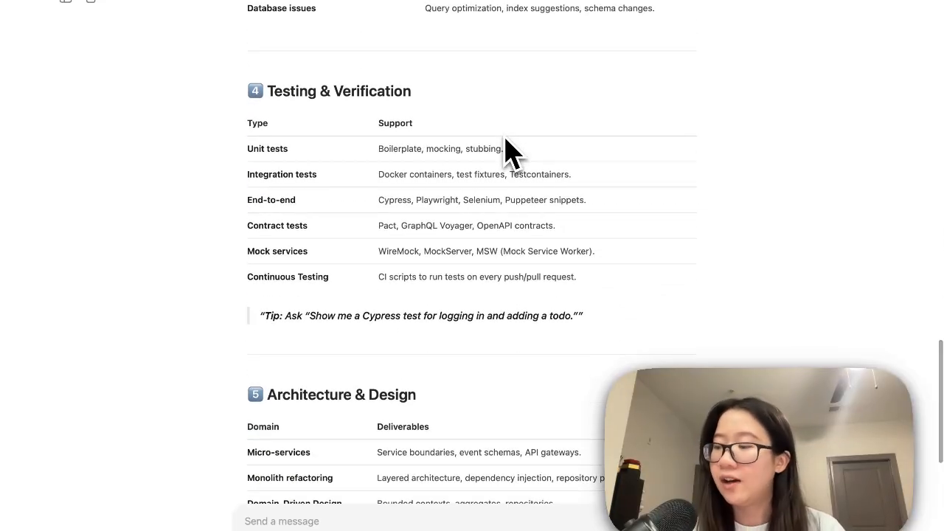